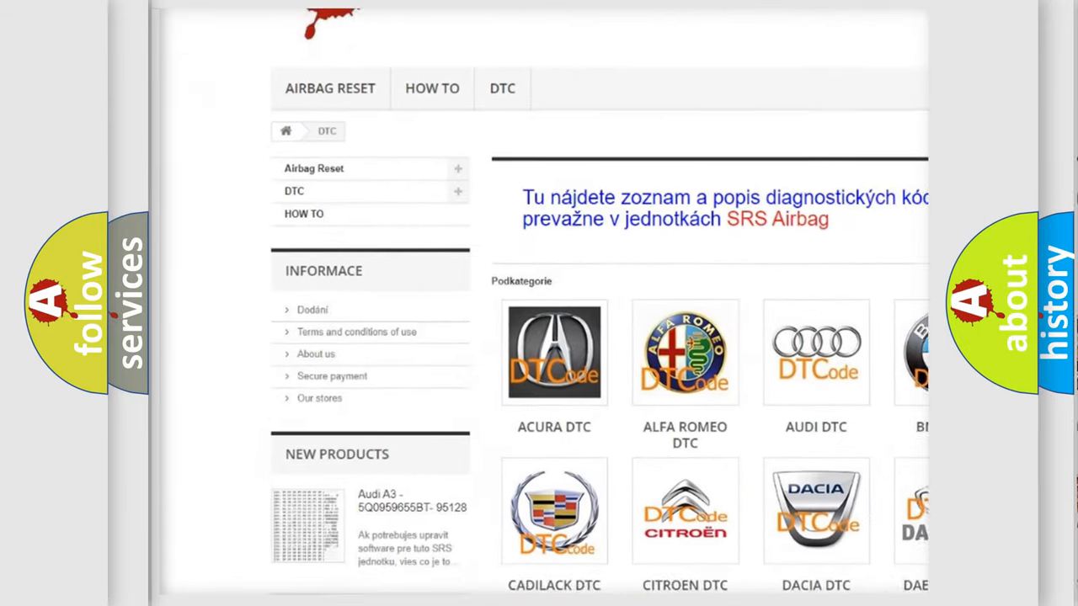
pyautogui.scroll(-3)
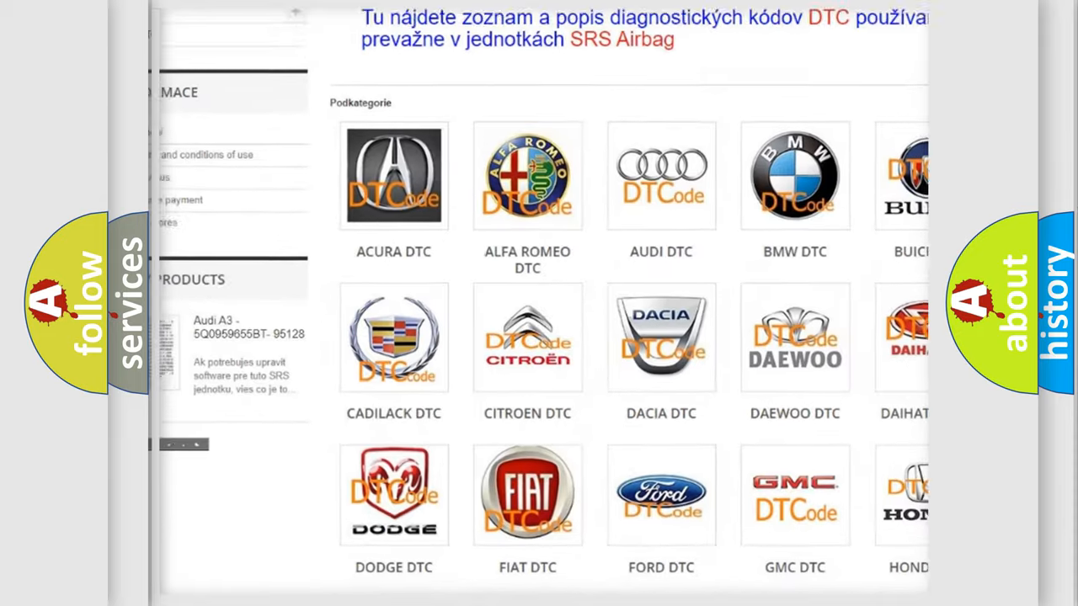